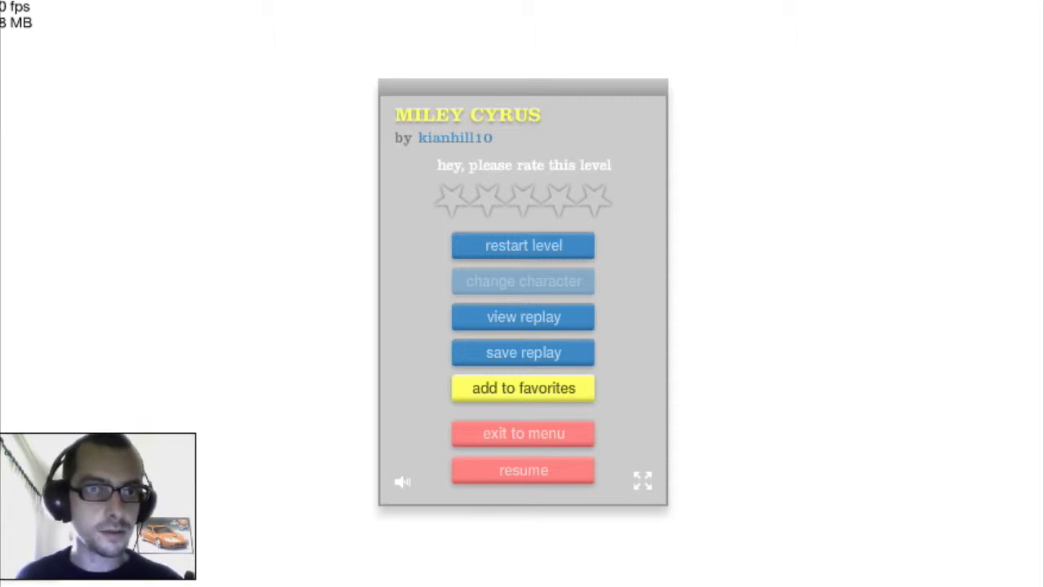
Resume the MILEY CYRUS level and play it until the lawnmower rider crashes.
{"action": "left_click", "coordinate": [450, 199]}
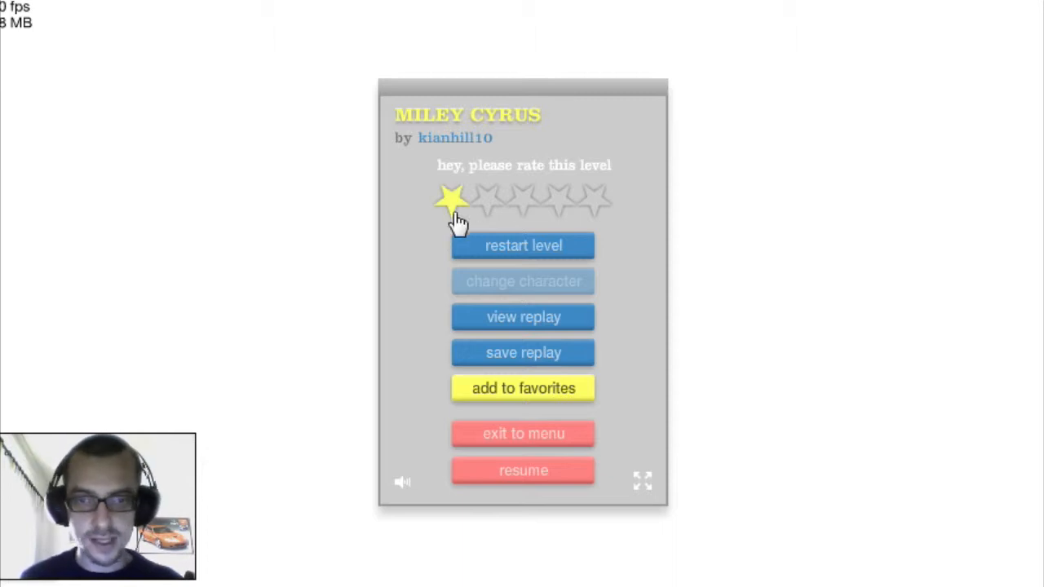
{"action": "left_click", "coordinate": [522, 469]}
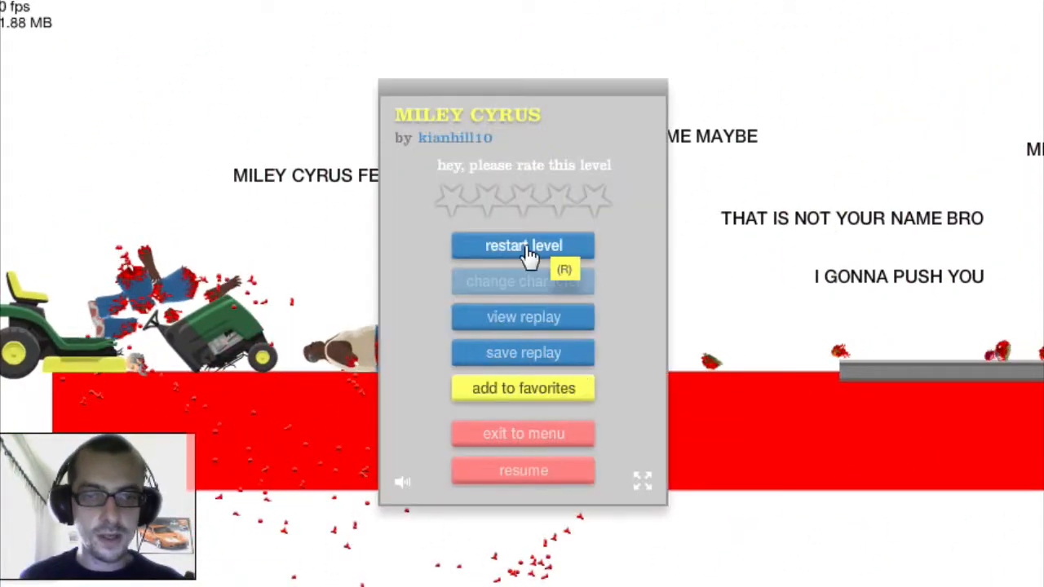
Restart the MILEY CYRUS level before exiting to load Good luck by Ryan2154.
{"action": "left_click", "coordinate": [522, 244]}
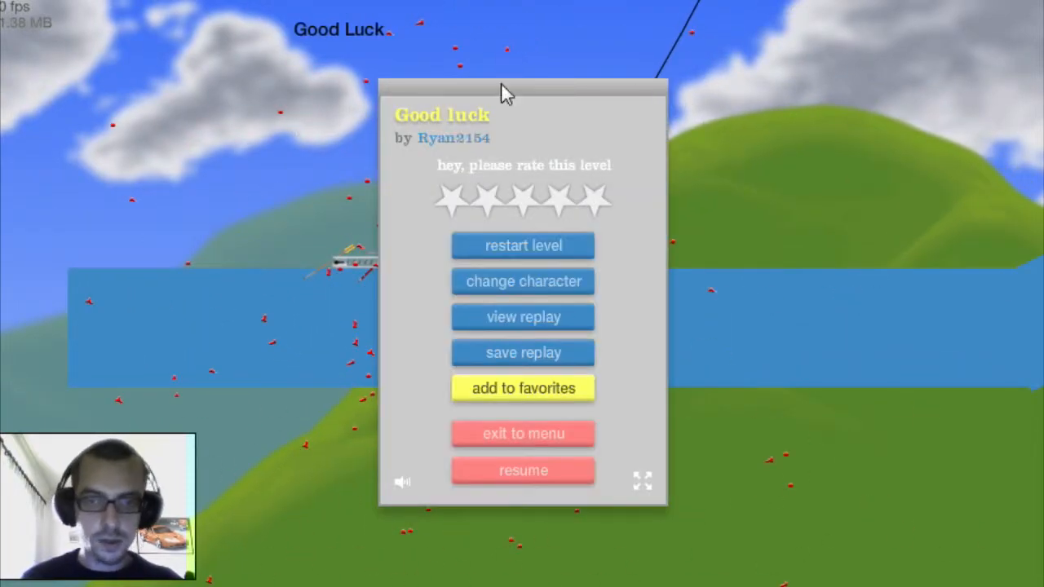
Switch to the wheelchair rider and finish Good luck with a 5.03-second victory.
{"action": "left_click", "coordinate": [522, 469]}
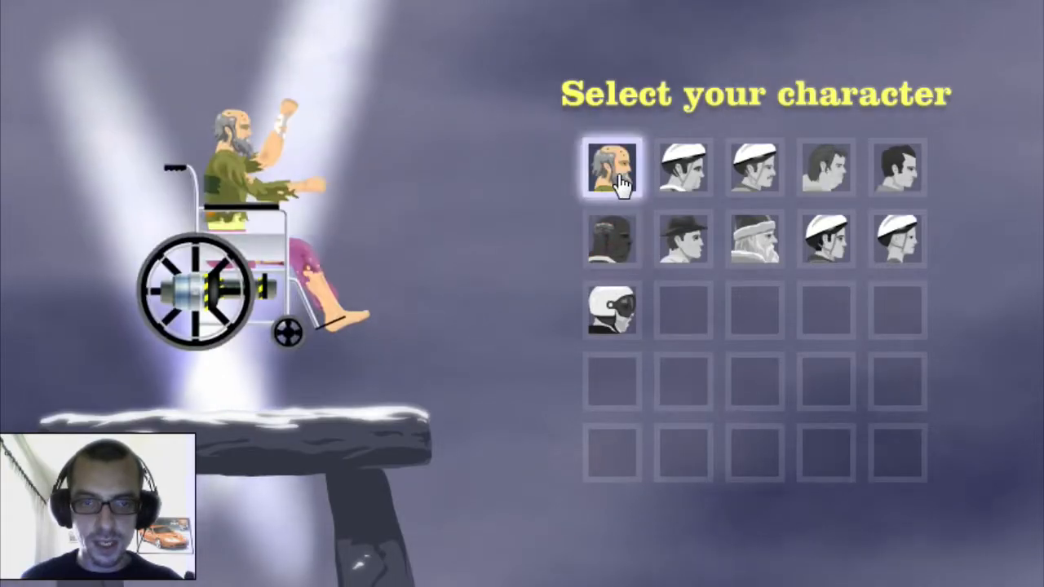
{"action": "left_click", "coordinate": [612, 166]}
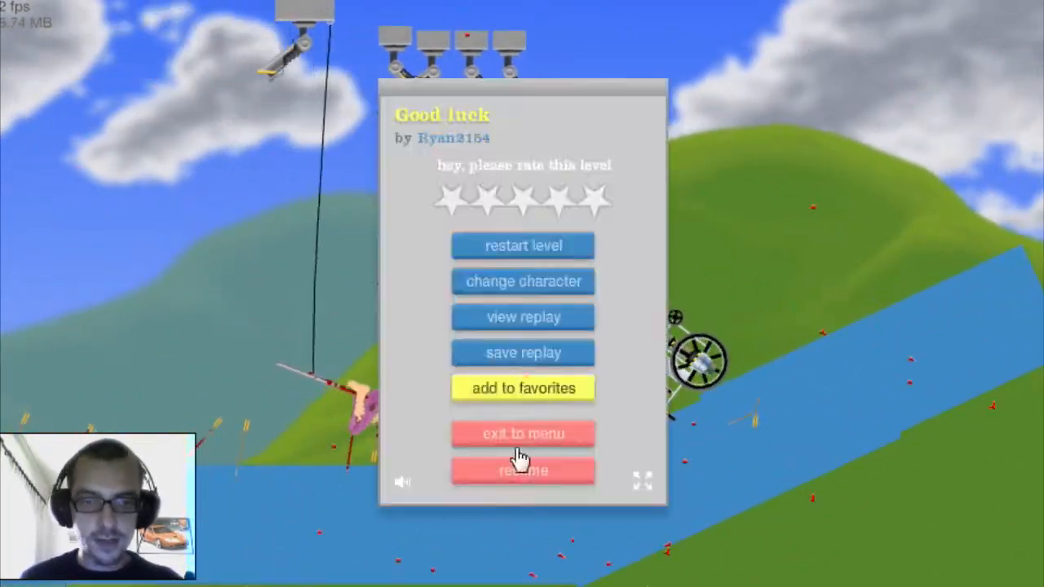
{"action": "left_click", "coordinate": [522, 280]}
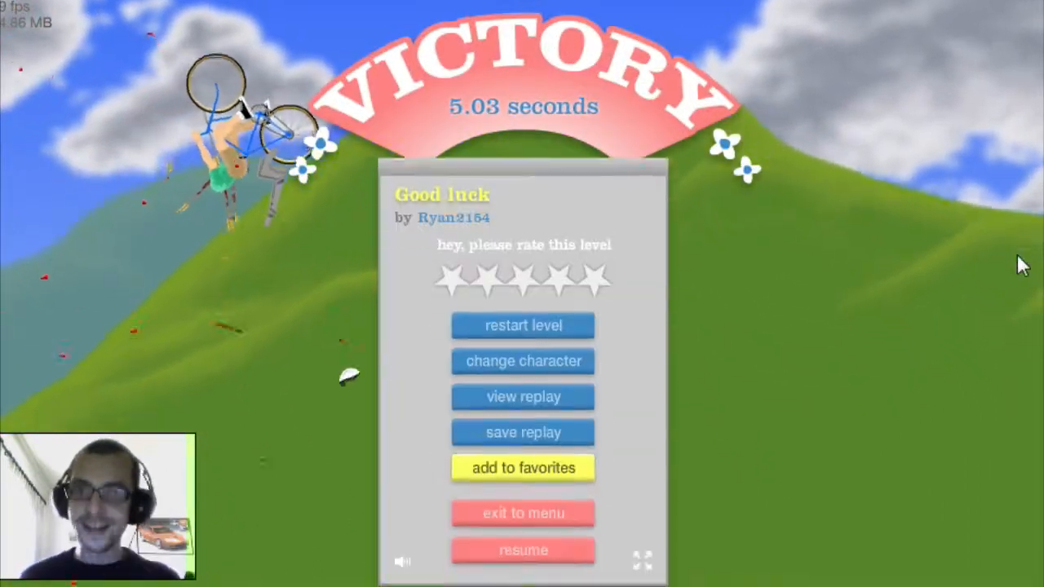
{"action": "mouse_move", "coordinate": [595, 318]}
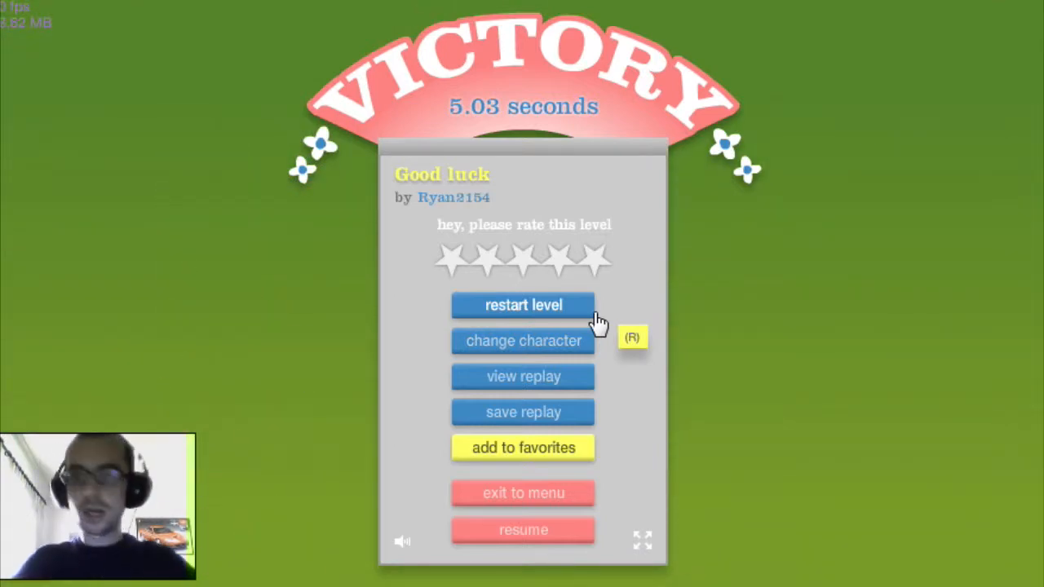
Exit the beaten level back to the User Submitted Levels list.
{"action": "left_click", "coordinate": [522, 305]}
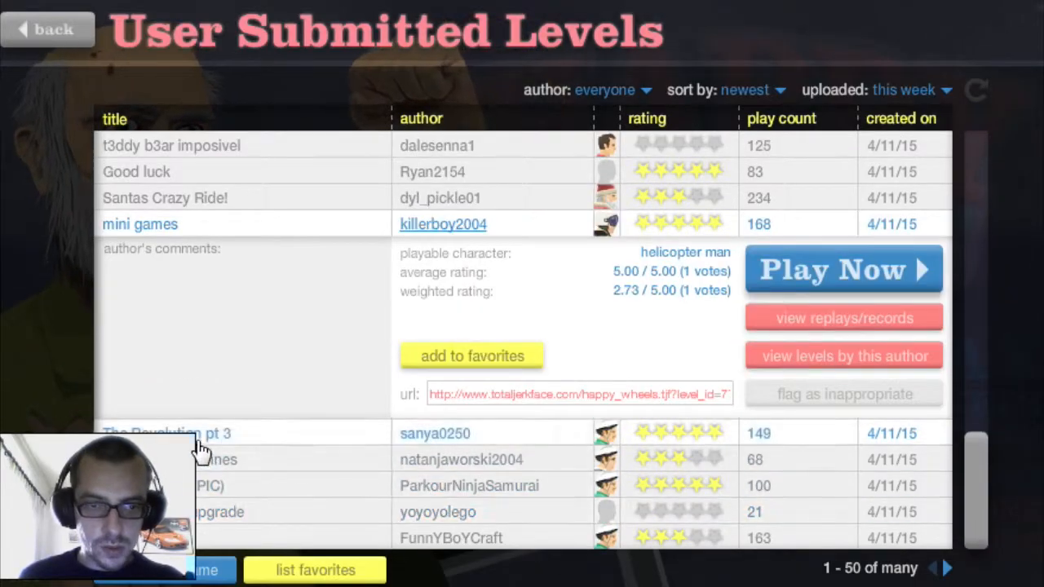
Load The Revolution pt 3 by sanya0250 and restart it from the beginning.
{"action": "left_click", "coordinate": [843, 269]}
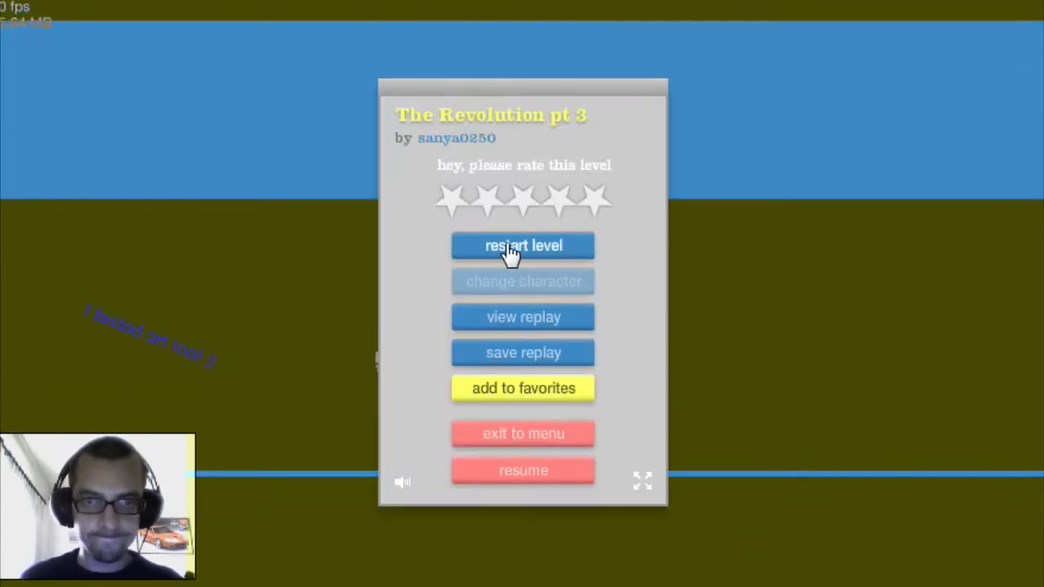
{"action": "left_click", "coordinate": [521, 245]}
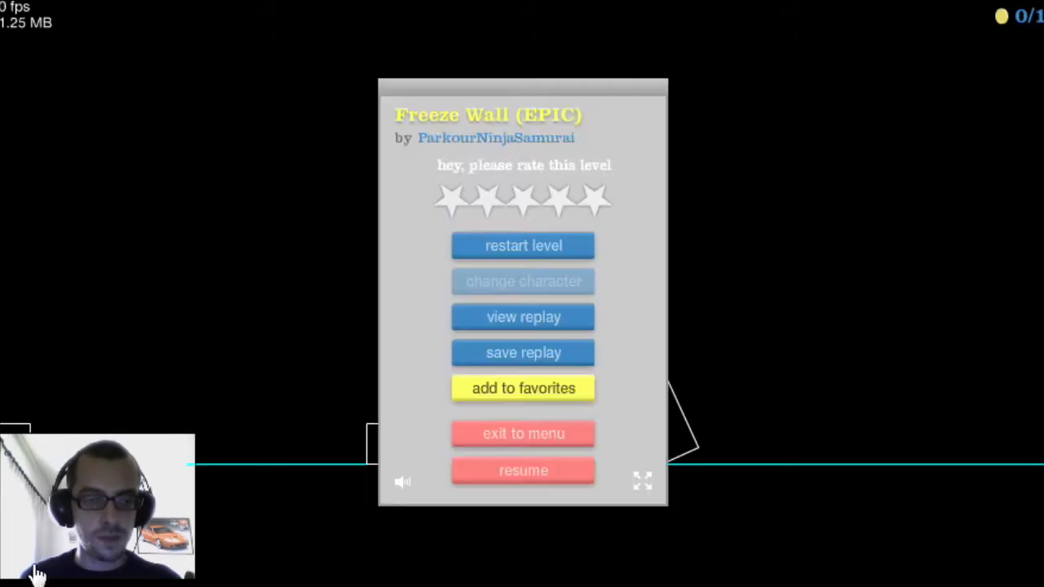
Resume Freeze Wall (EPIC) and ride to victory in 20.83 seconds with the token.
{"action": "left_click", "coordinate": [522, 470]}
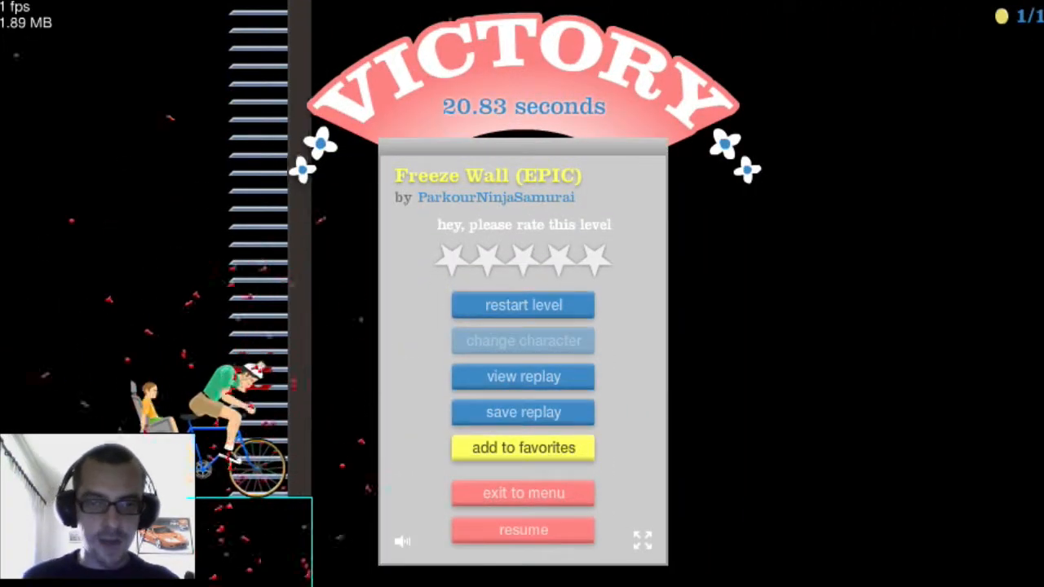
Exit to the levels list and beat Paluten14 Stairs by patatjeHD in 16.20 seconds.
{"action": "left_click", "coordinate": [522, 493]}
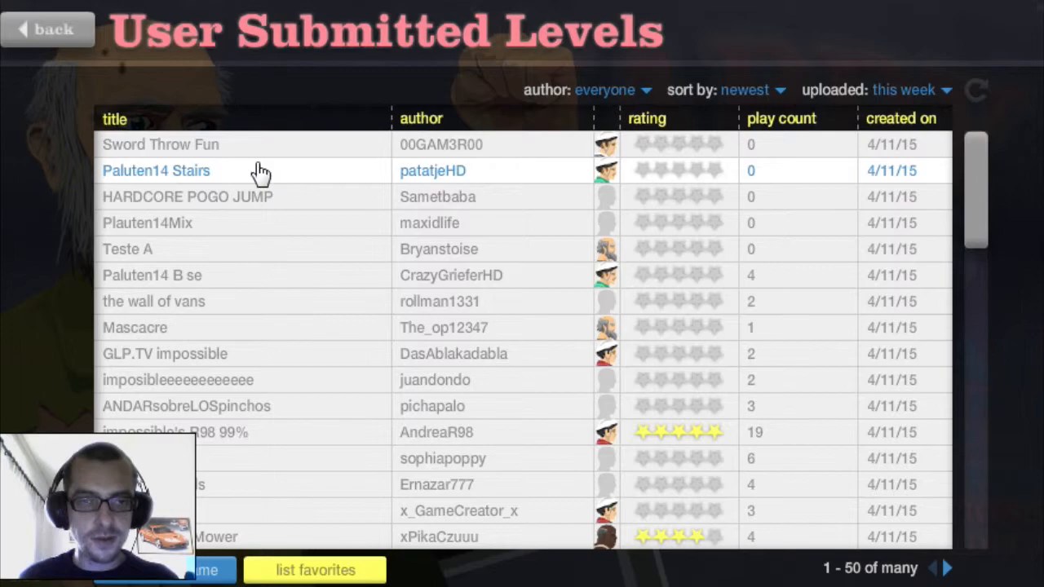
{"action": "left_click", "coordinate": [156, 171]}
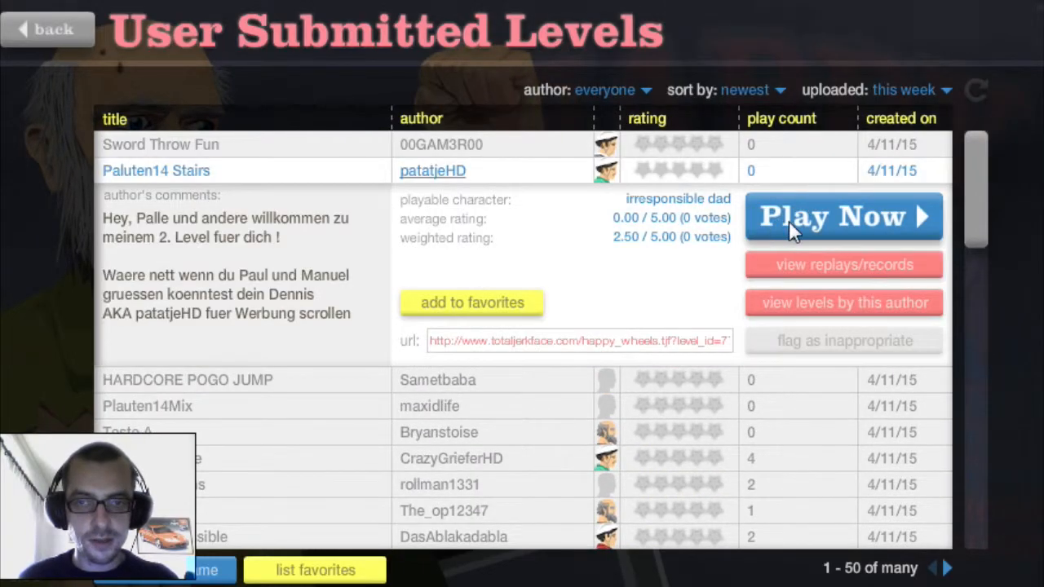
{"action": "left_click", "coordinate": [843, 216]}
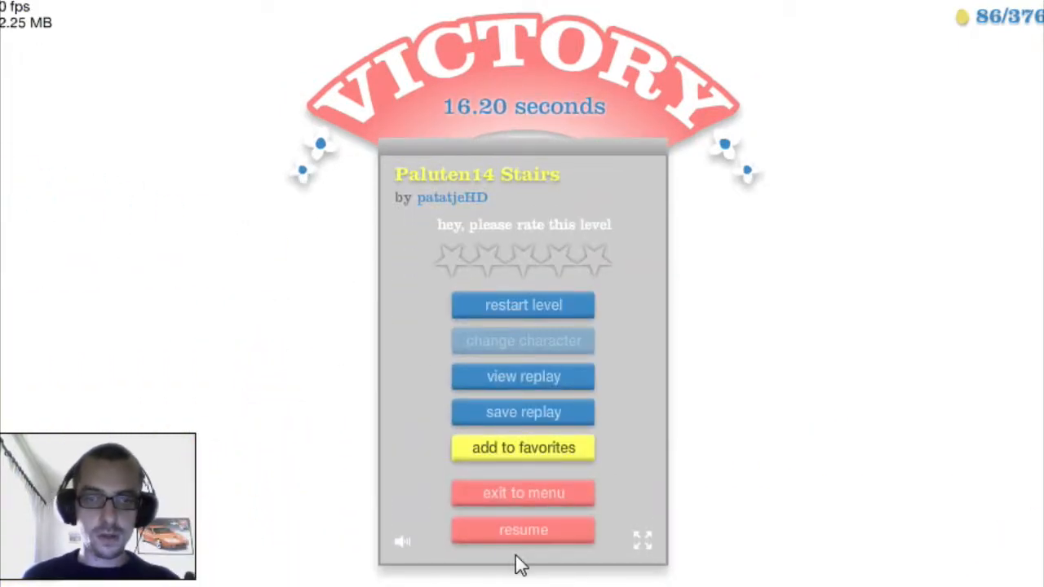
Exit to the list, load HARDCORE POGO JUMP and reach the Select your character screen.
{"action": "left_click", "coordinate": [522, 493]}
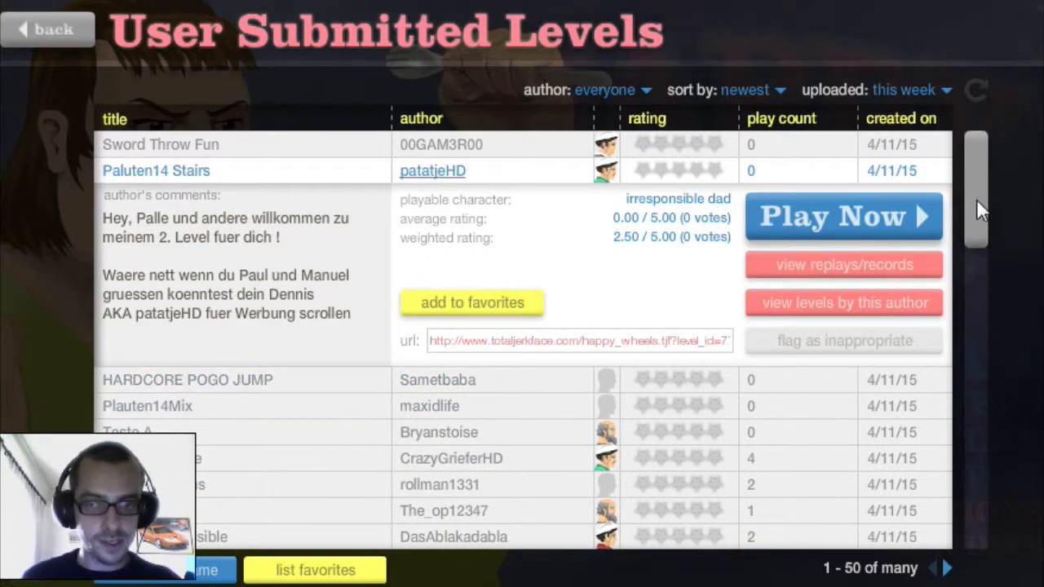
{"action": "scroll", "scroll_direction": "down", "scroll_amount": 3}
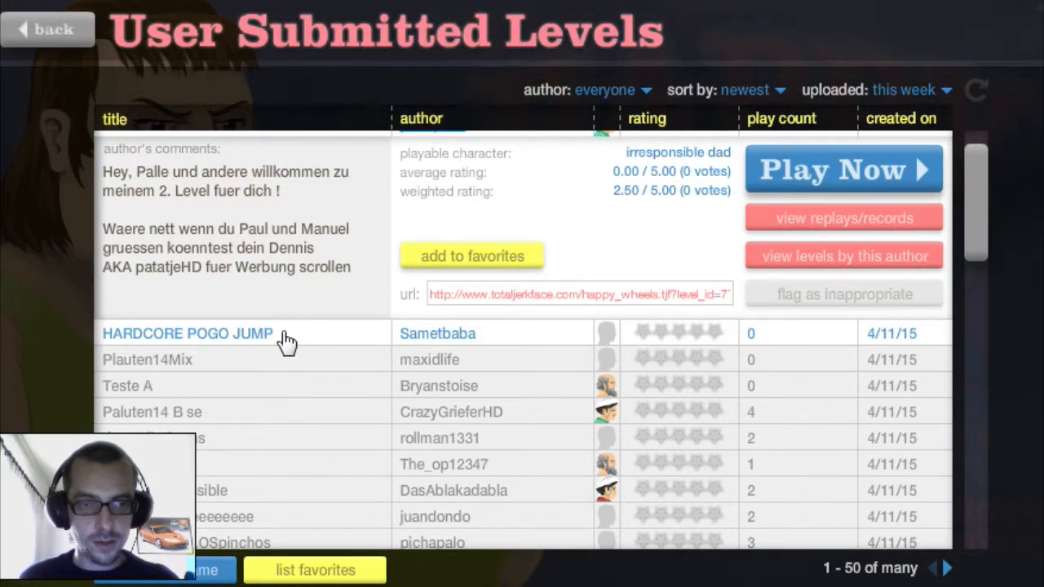
{"action": "left_click", "coordinate": [843, 168]}
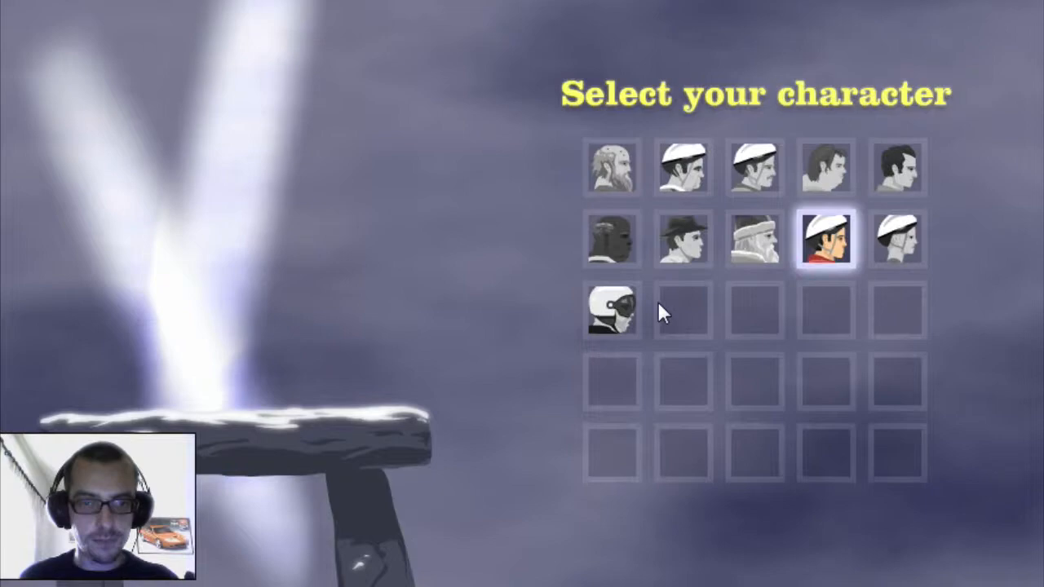
{"action": "left_click", "coordinate": [683, 238]}
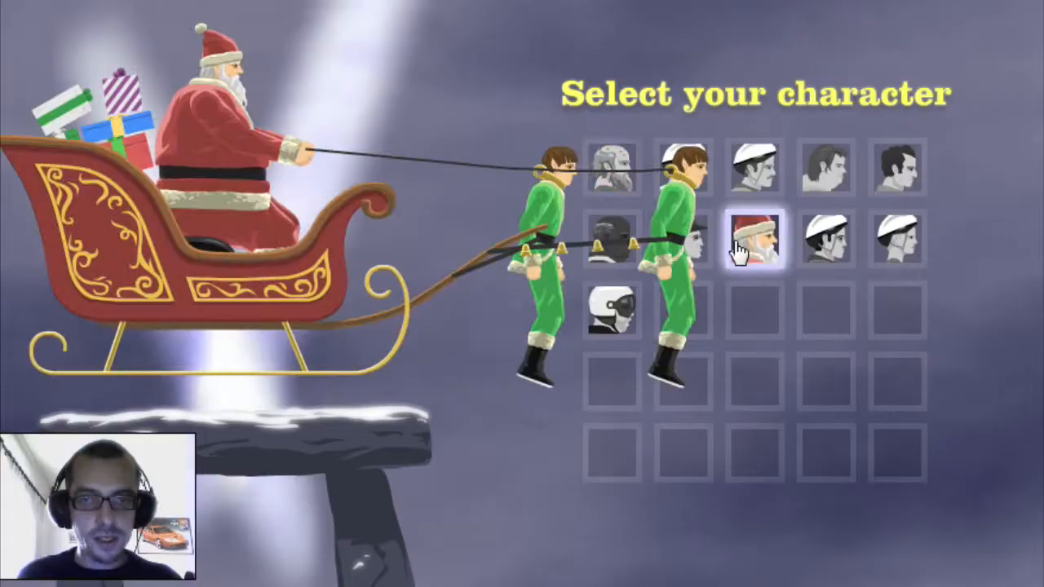
Pick the Santa sleigh rider and restart impossible's R98 99% after each crash.
{"action": "left_click", "coordinate": [747, 236]}
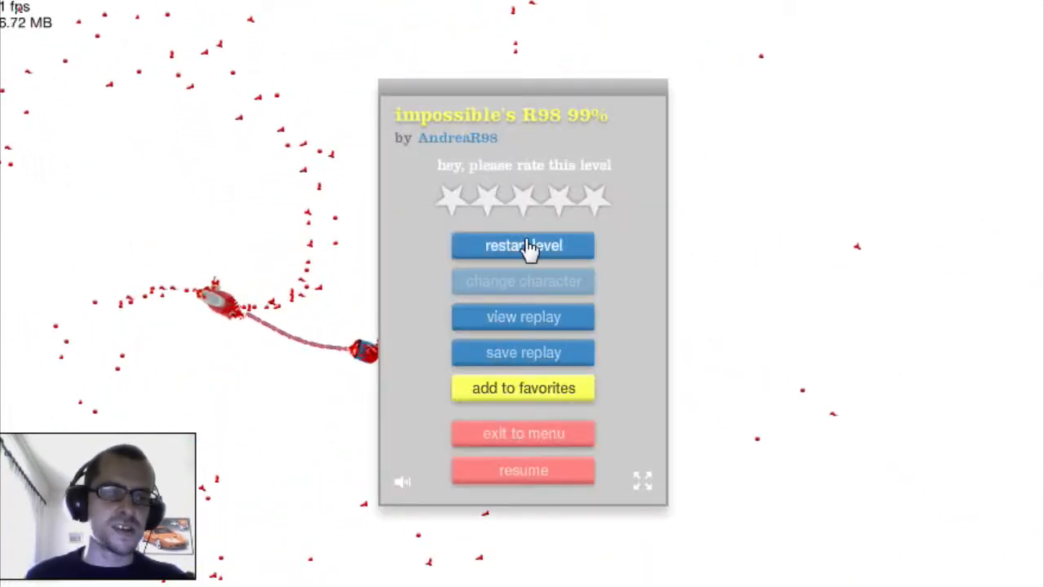
{"action": "left_click", "coordinate": [522, 245]}
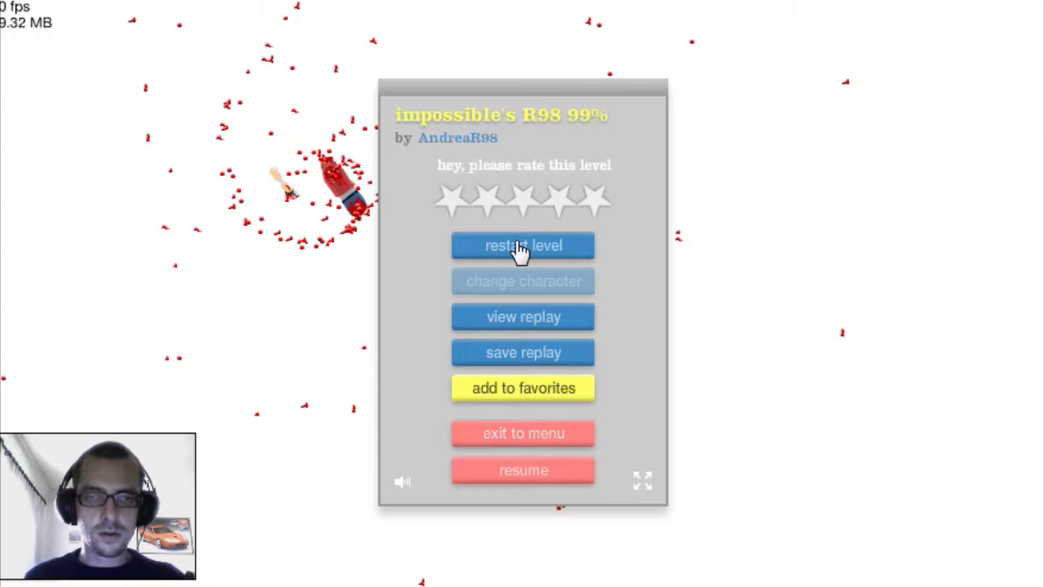
{"action": "left_click", "coordinate": [522, 244]}
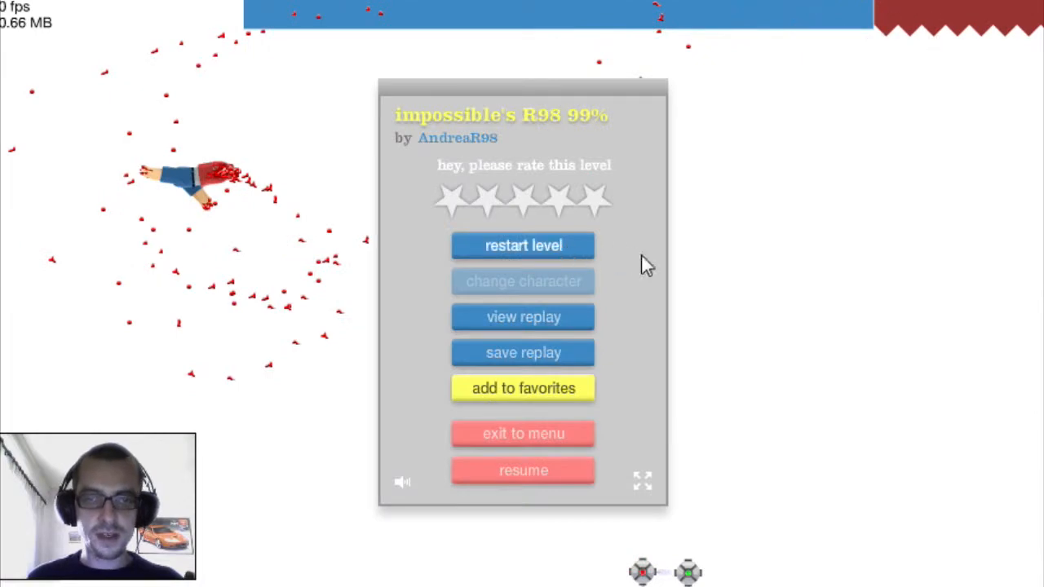
Restart once more and ride impossible's R98 99% to the finish flag in 14.93 seconds.
{"action": "left_click", "coordinate": [521, 470]}
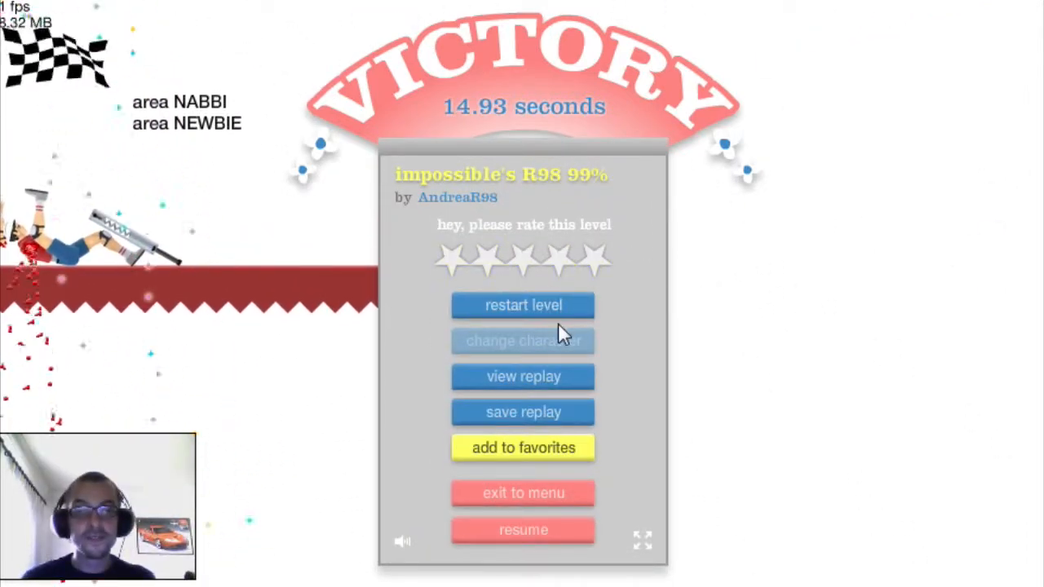
{"action": "mouse_move", "coordinate": [535, 355]}
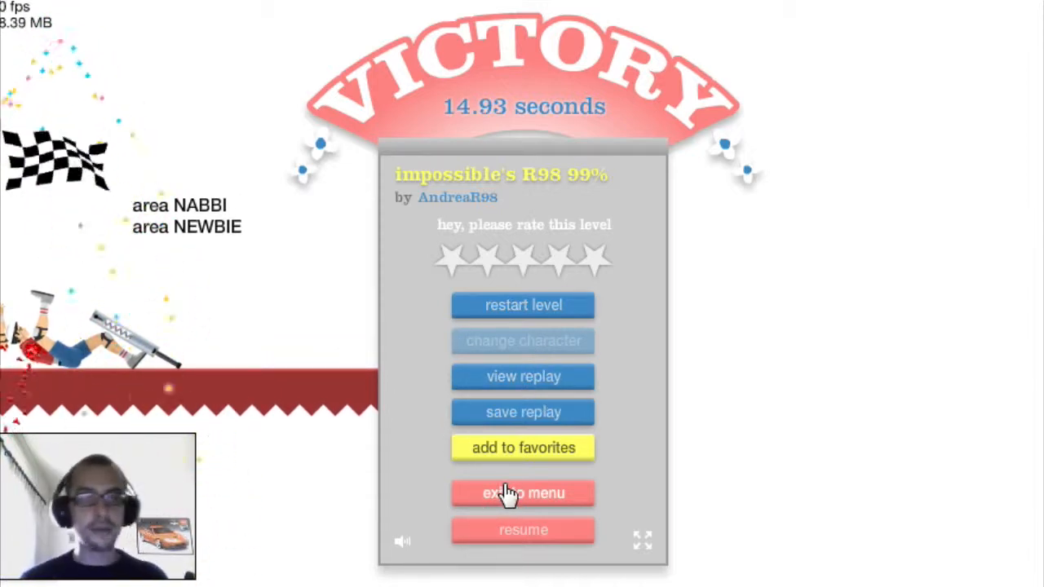
Exit the beaten level to the user-submitted list and pick Pogo Jump to play next.
{"action": "left_click", "coordinate": [522, 492]}
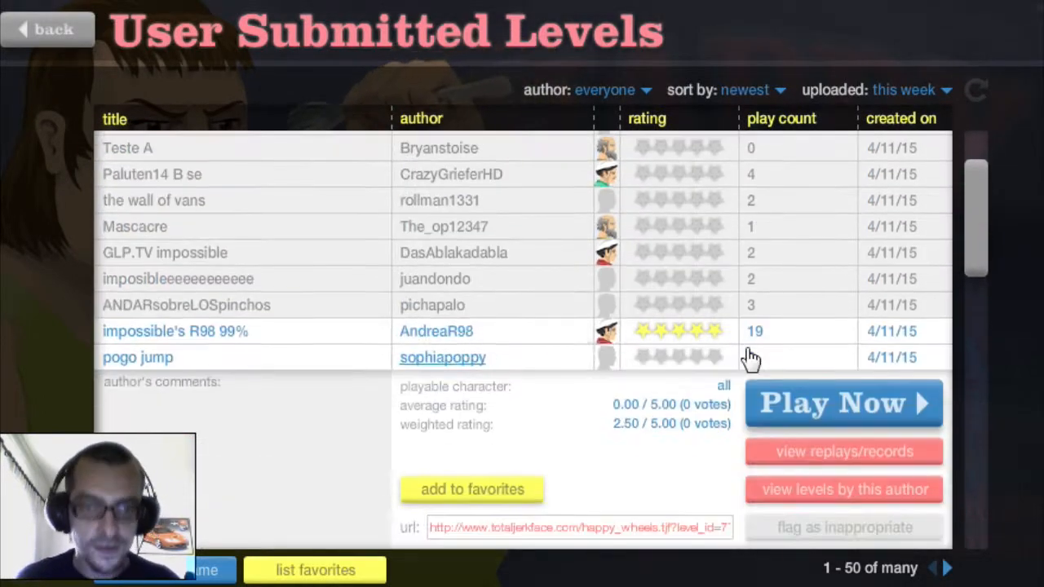
{"action": "left_click", "coordinate": [843, 403]}
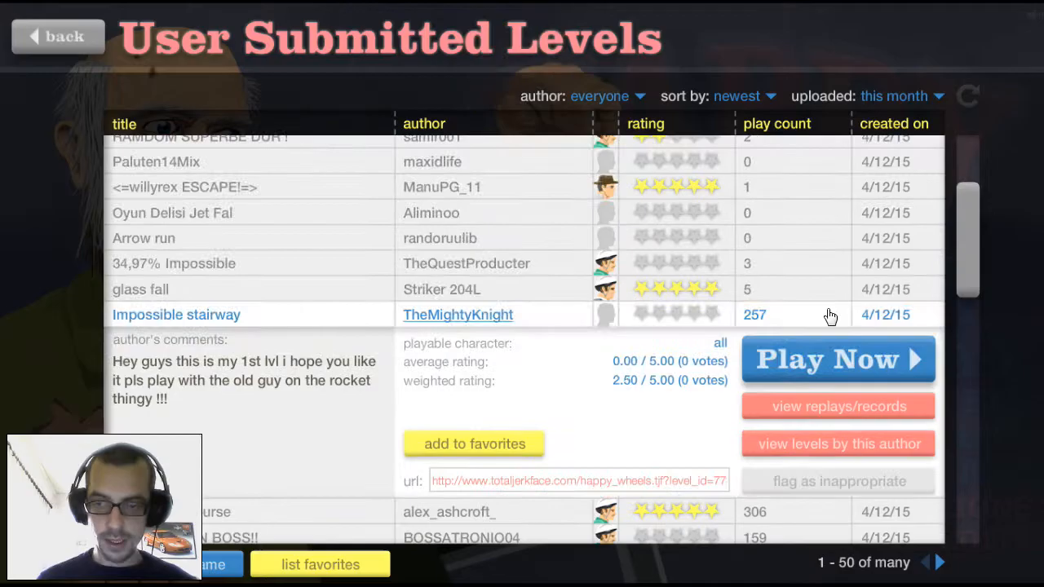
Start Impossible Stairway by TheMightyKnight and beat it in 19.30 seconds.
{"action": "left_click", "coordinate": [836, 359]}
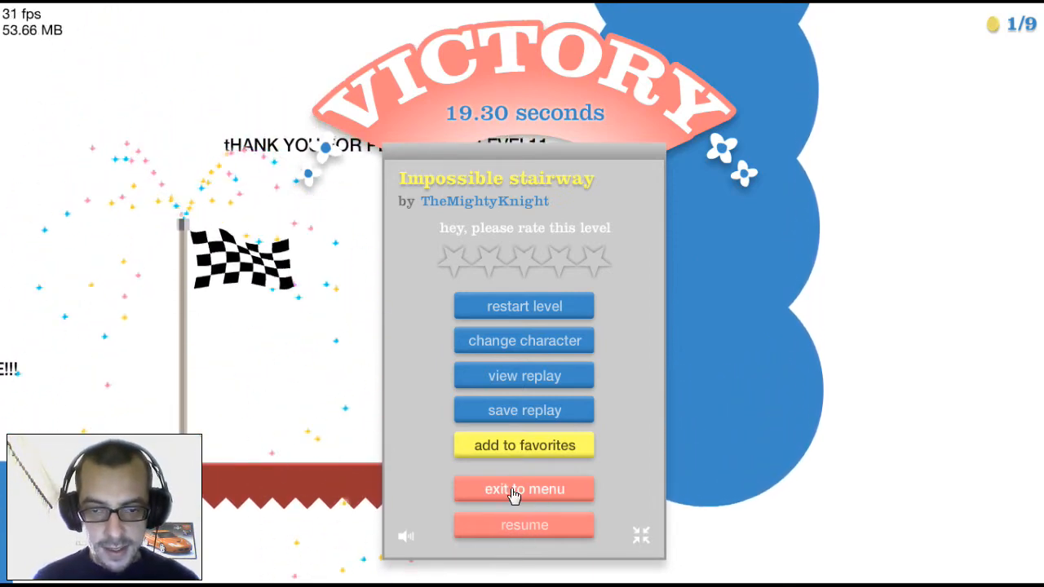
Exit the Impossible Stairway victory screen back to the user-submitted levels list.
{"action": "left_click", "coordinate": [523, 489]}
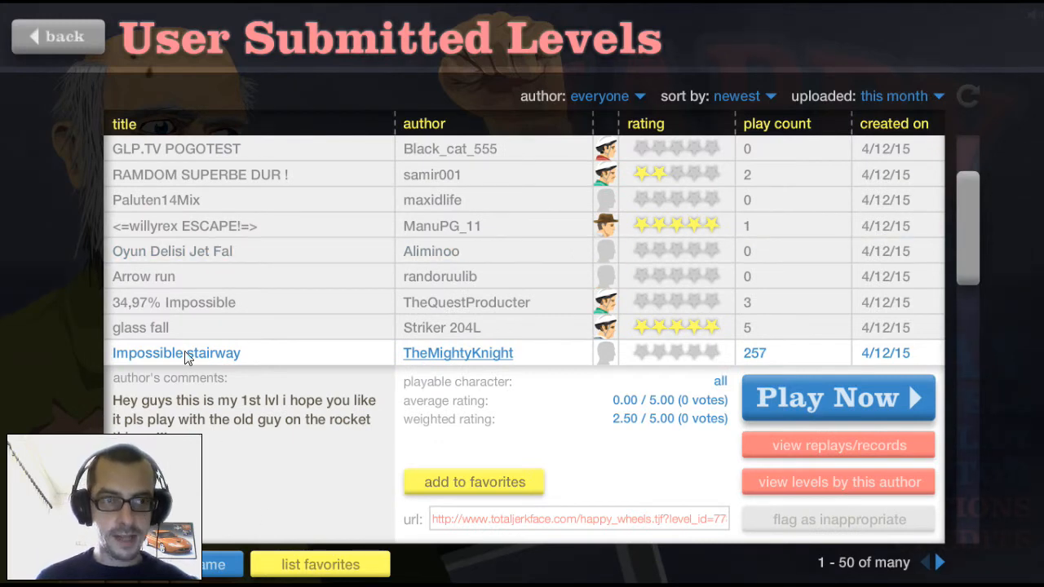